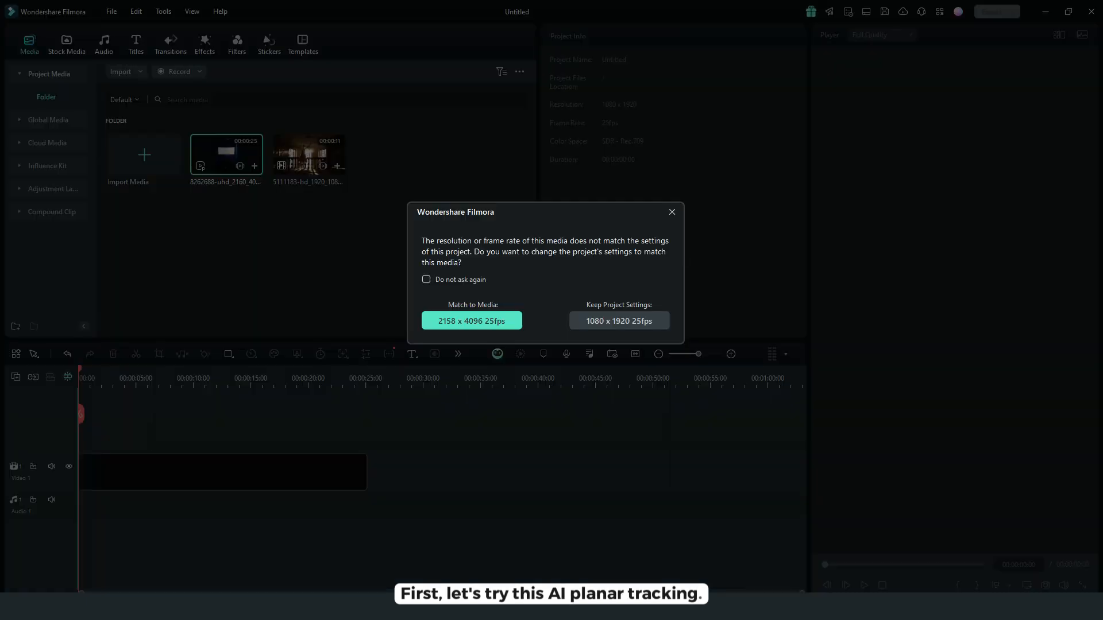
Step: Keep the 1080x1920 project settings, add the cinema clip, and scale it to 109.77%
click(618, 321)
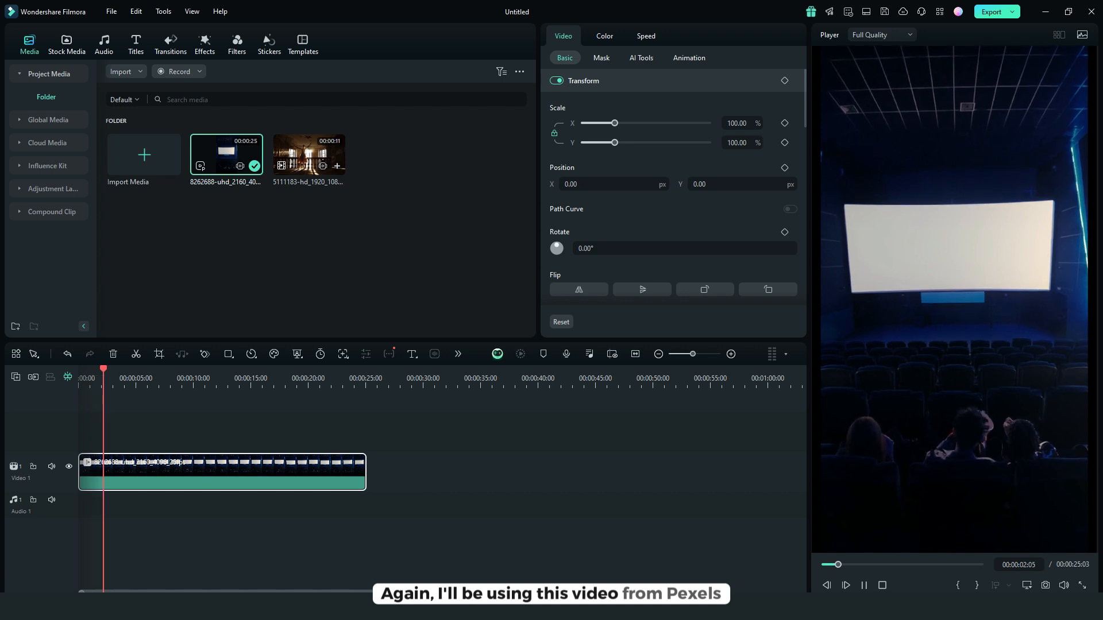
drag(615, 123, 618, 123)
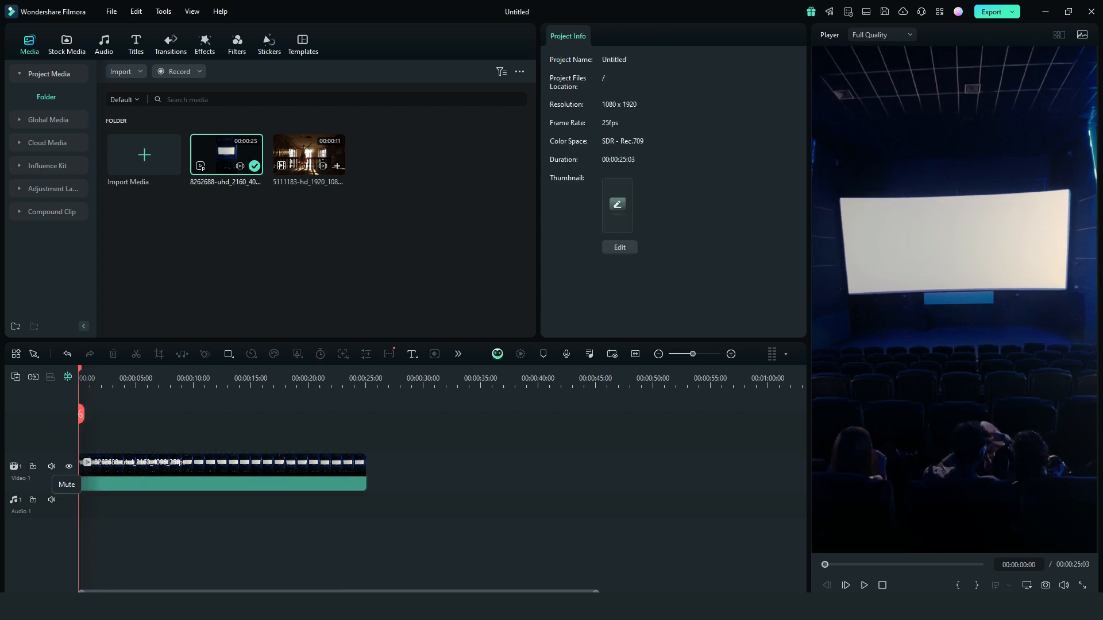
click(221, 471)
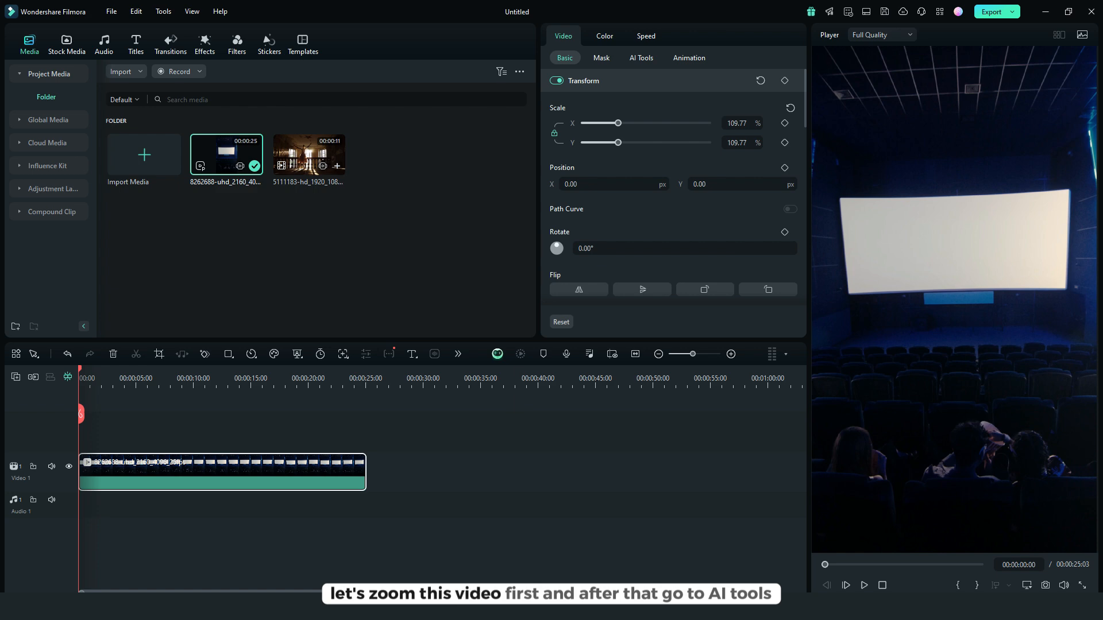
Step: Enable Auto planar tracking and fit the tracker's corners to the cinema screen's corners
click(639, 57)
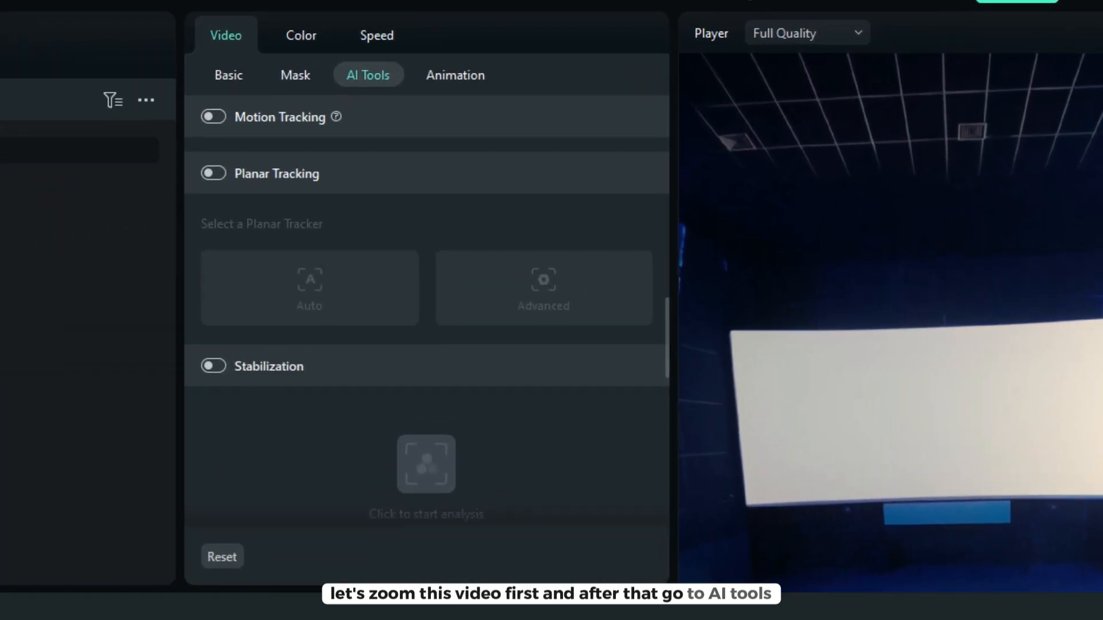
click(213, 173)
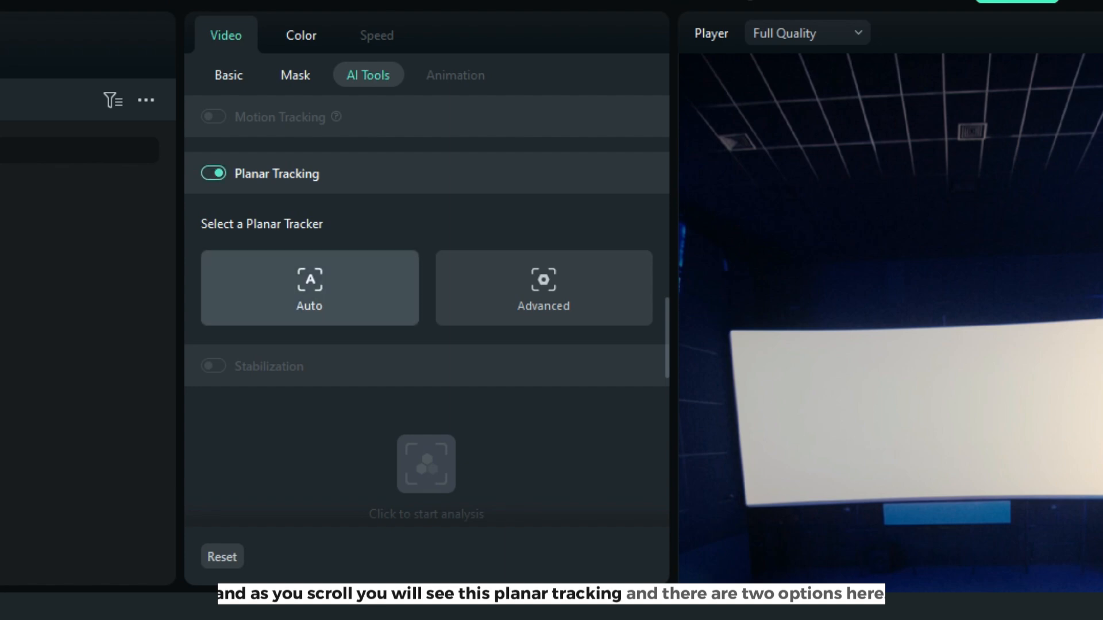
click(309, 288)
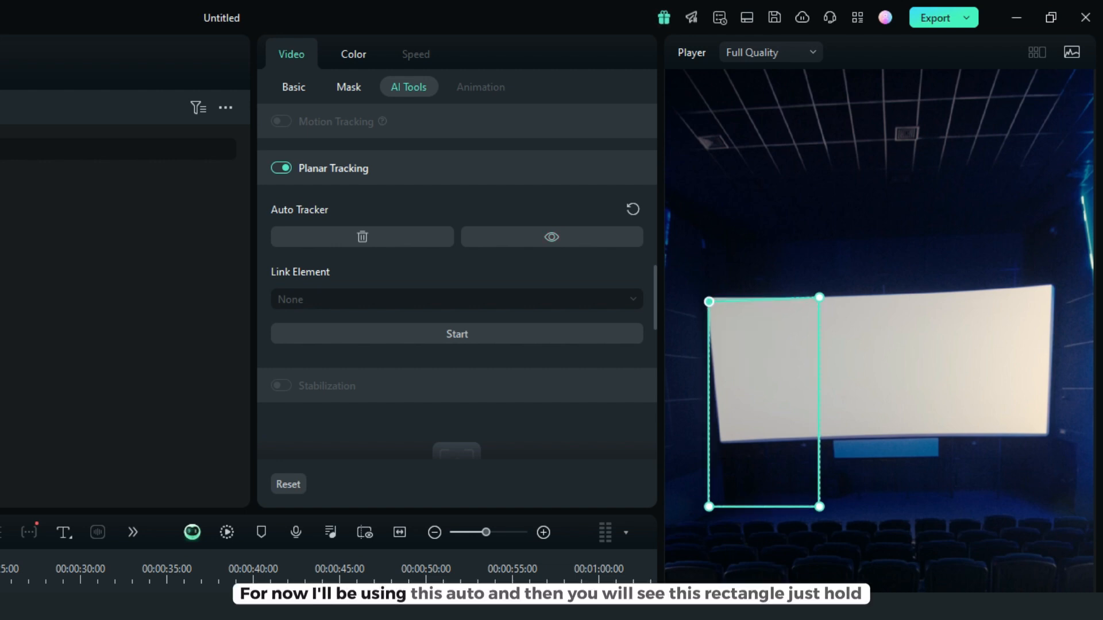
drag(818, 297, 1038, 299)
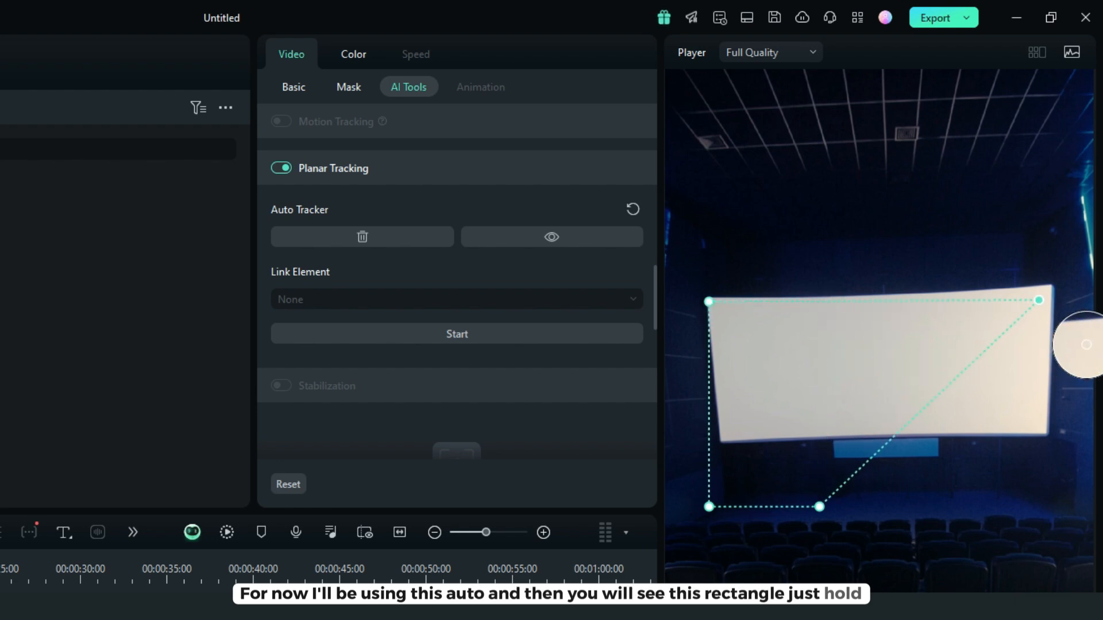
drag(1037, 301, 1050, 287)
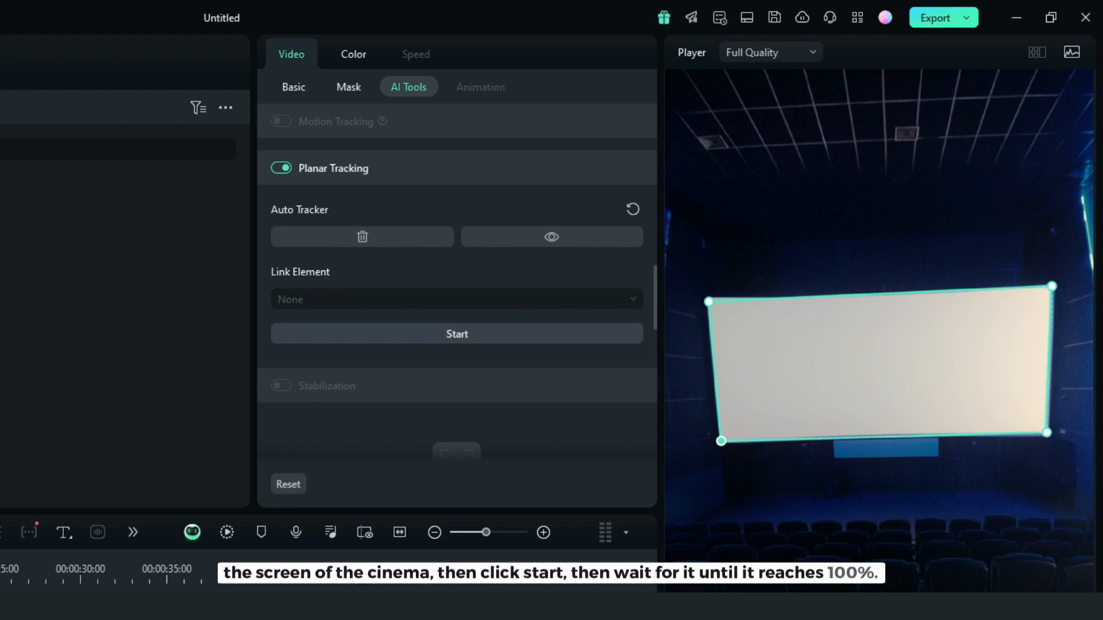
click(456, 333)
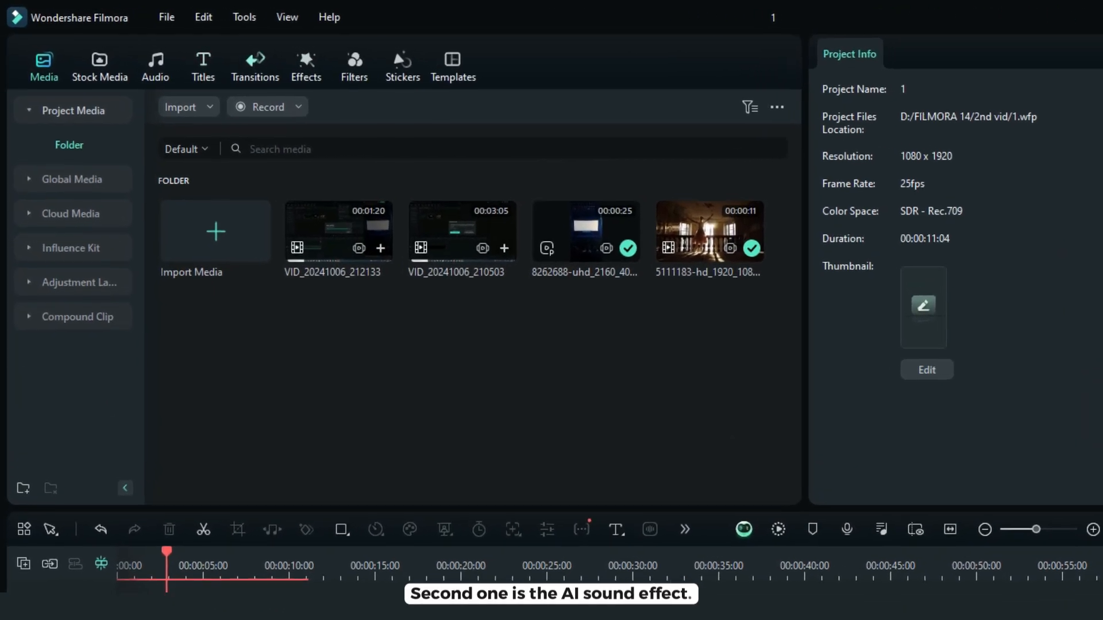
Step: Generate three 5-second AI sound effects from the prompt 'a music effect of a piano'
click(156, 66)
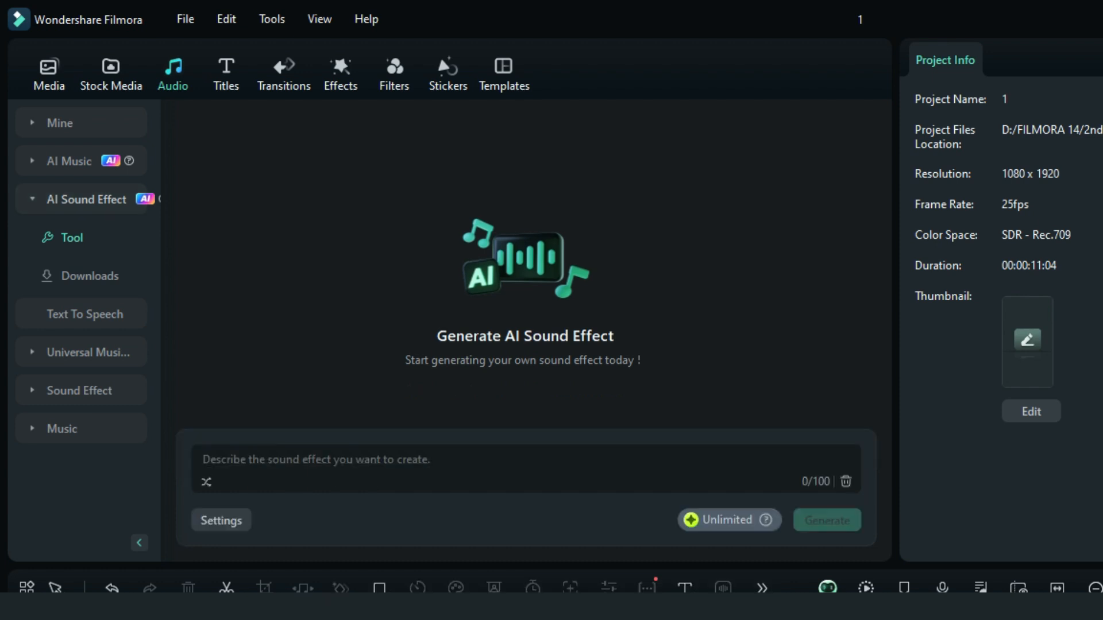
text(a music effect of a)
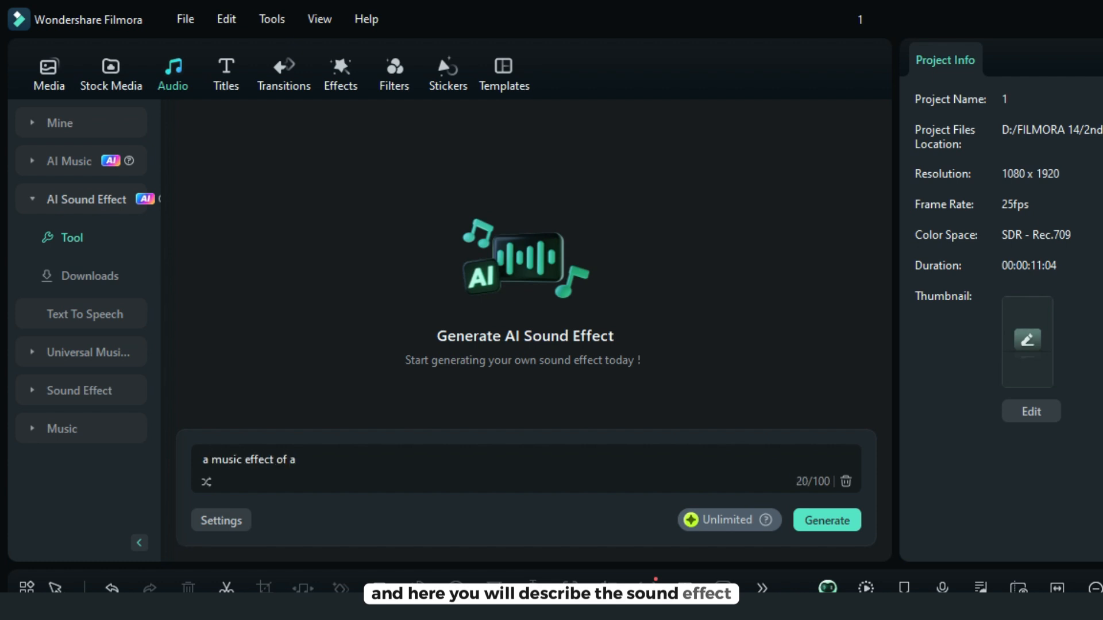
click(826, 520)
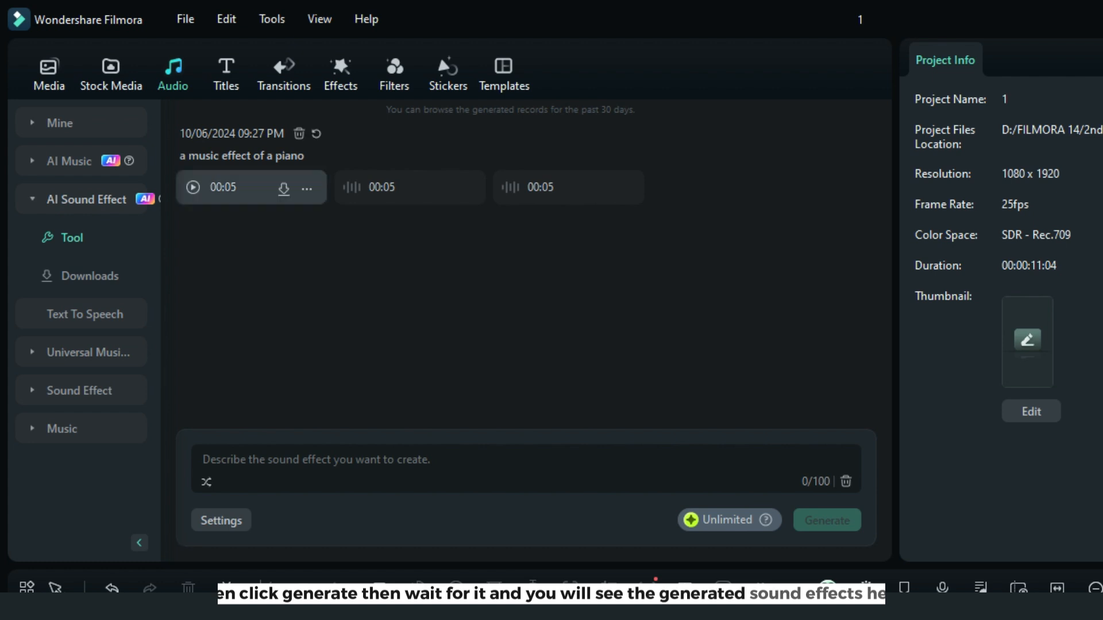
Step: Preview the generated piano effects and add the first one to the Audio 1 track
click(193, 187)
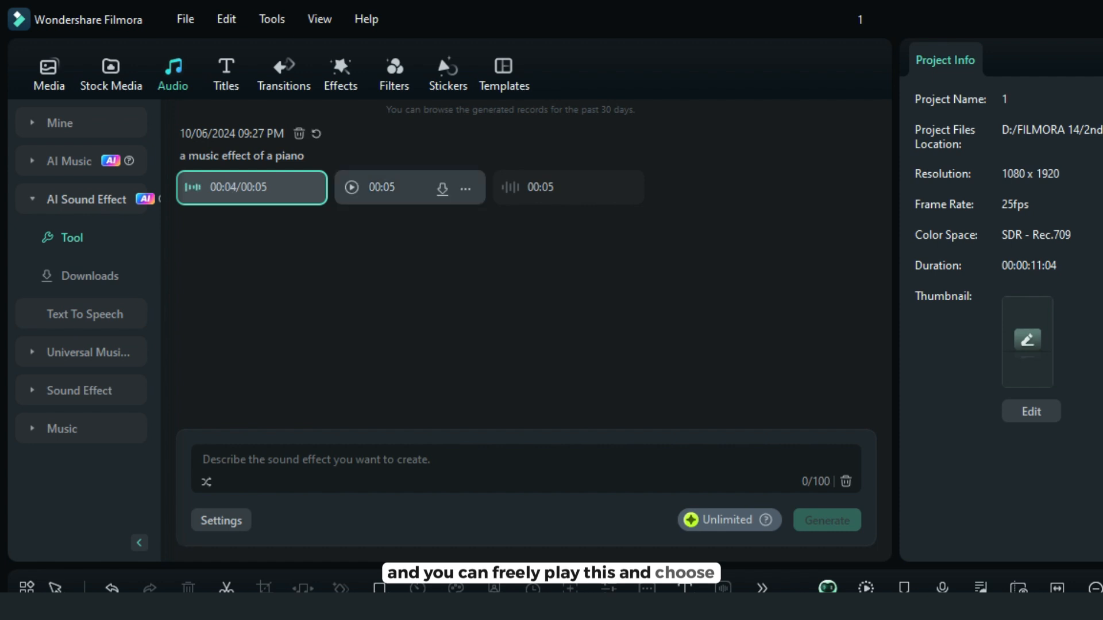
click(351, 187)
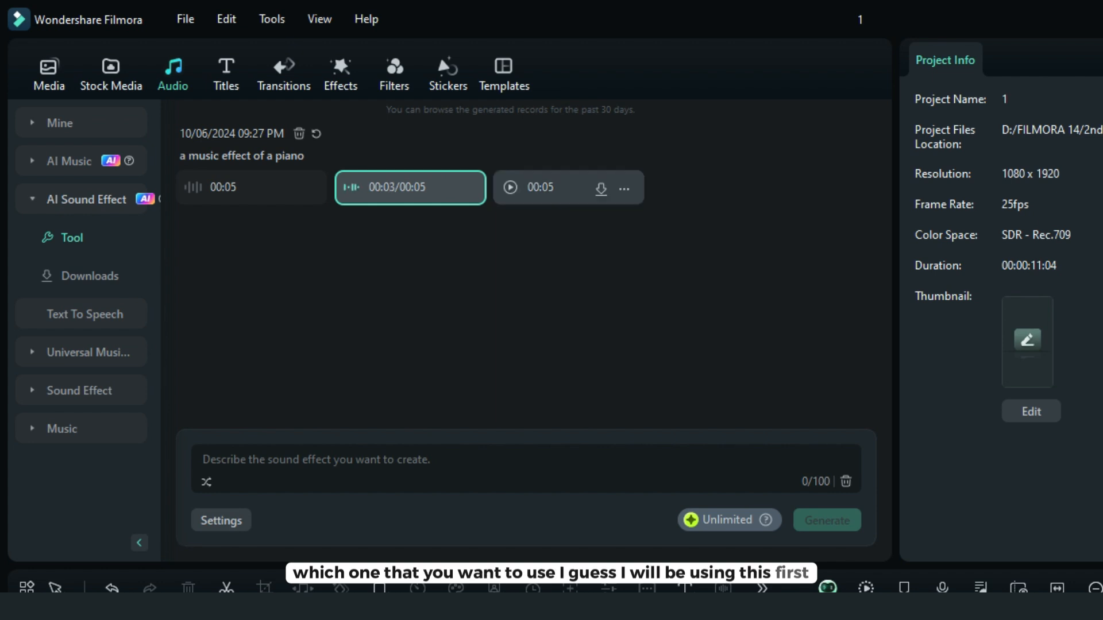
click(510, 187)
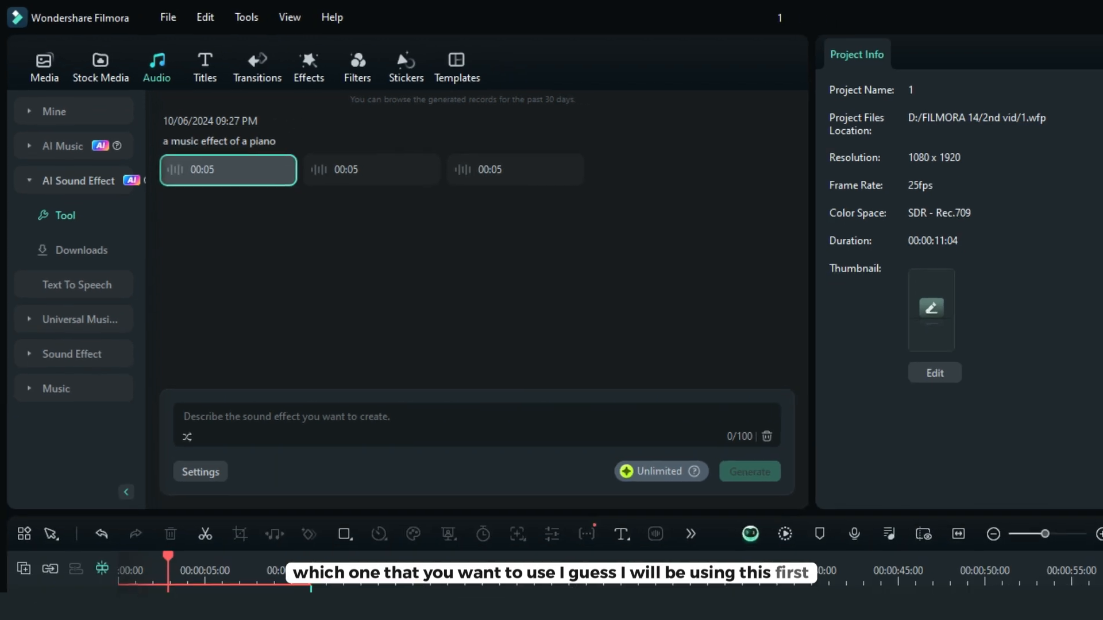
click(227, 170)
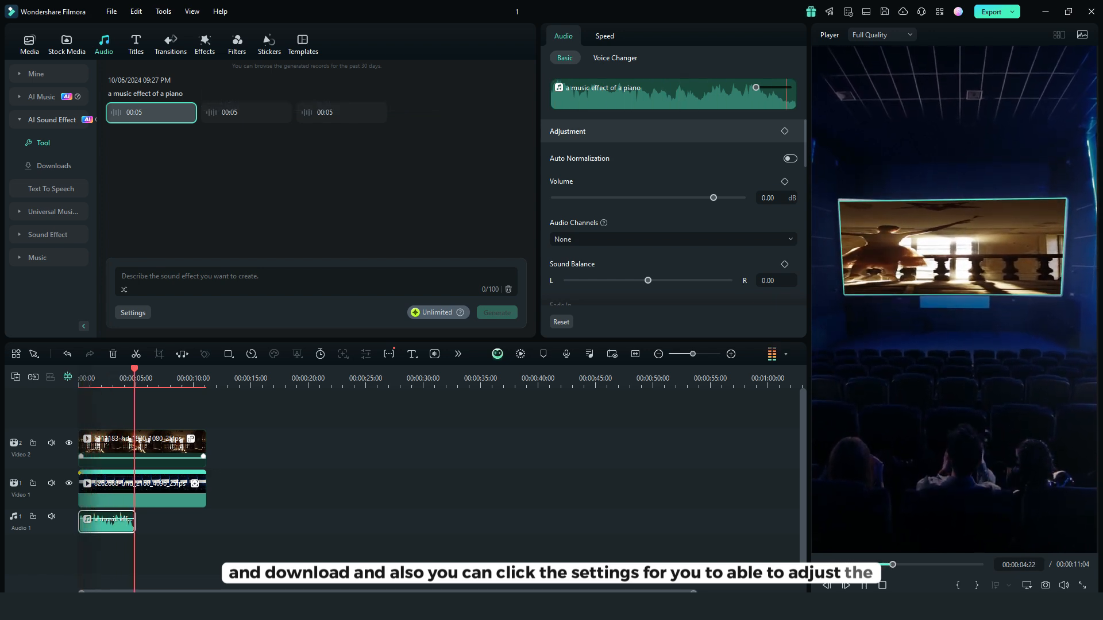
click(845, 584)
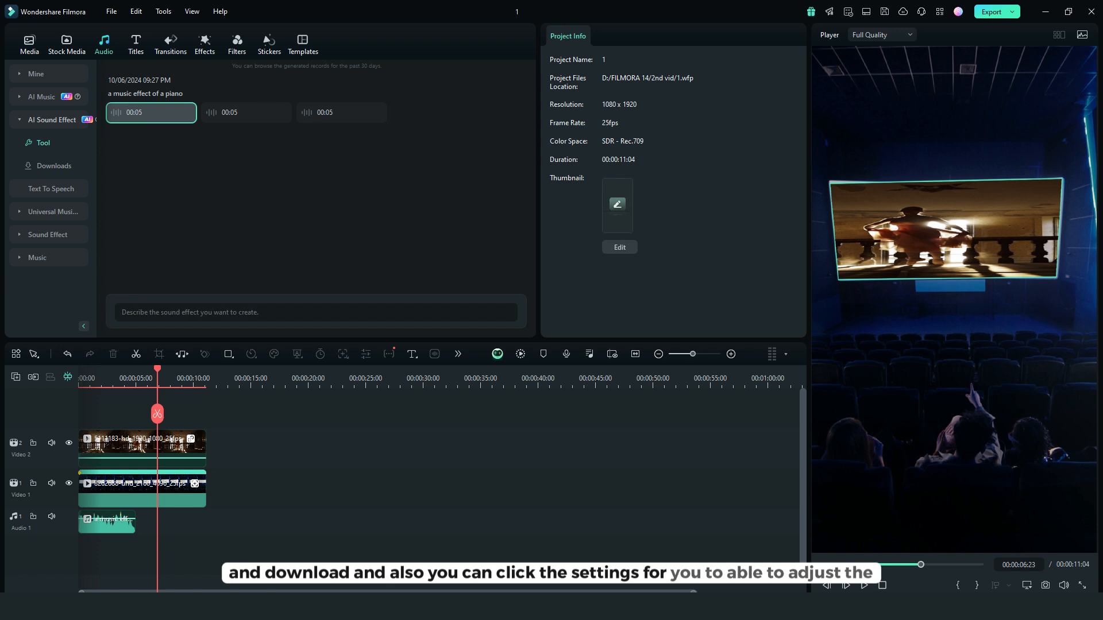
Step: Adjust the Sound Effect Duration and Number of Sound Effects sliders, settling on one effect
click(132, 312)
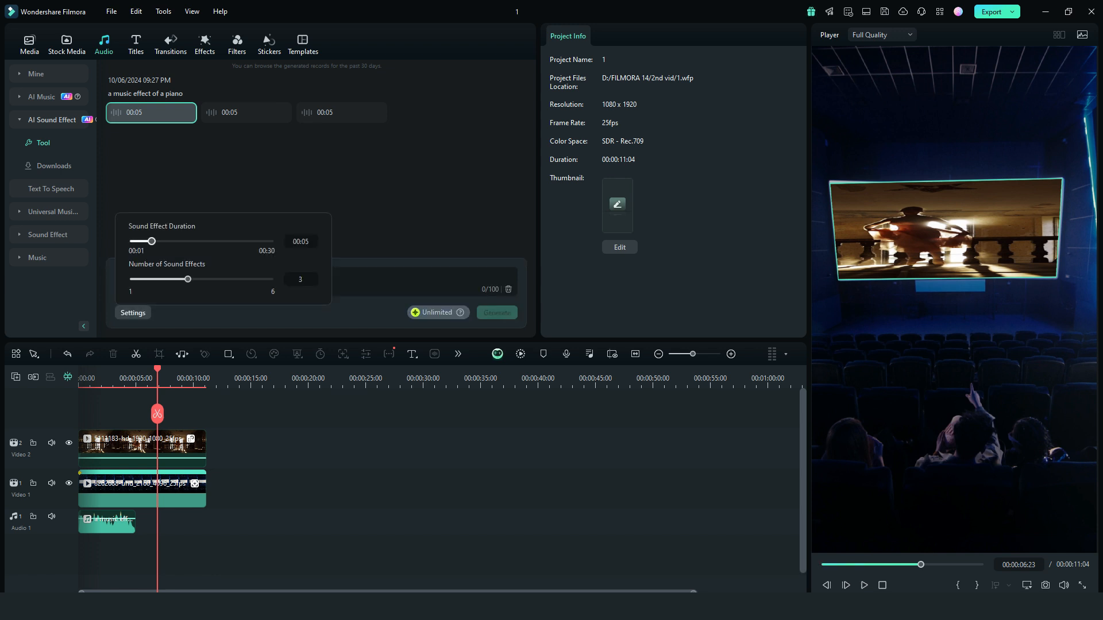
drag(149, 241, 152, 240)
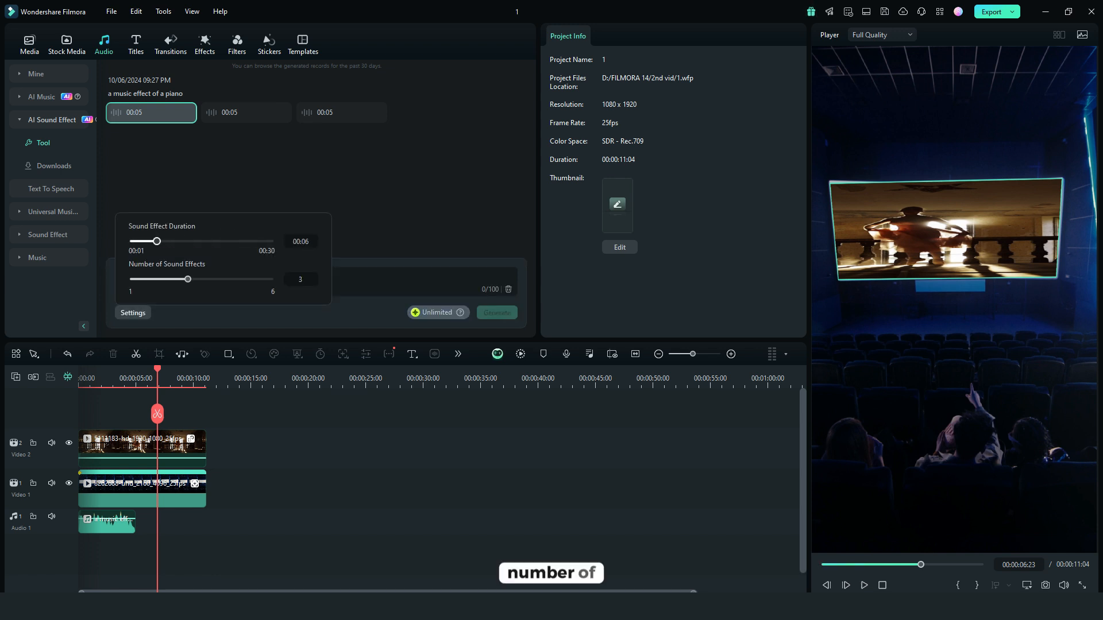
drag(188, 279, 270, 279)
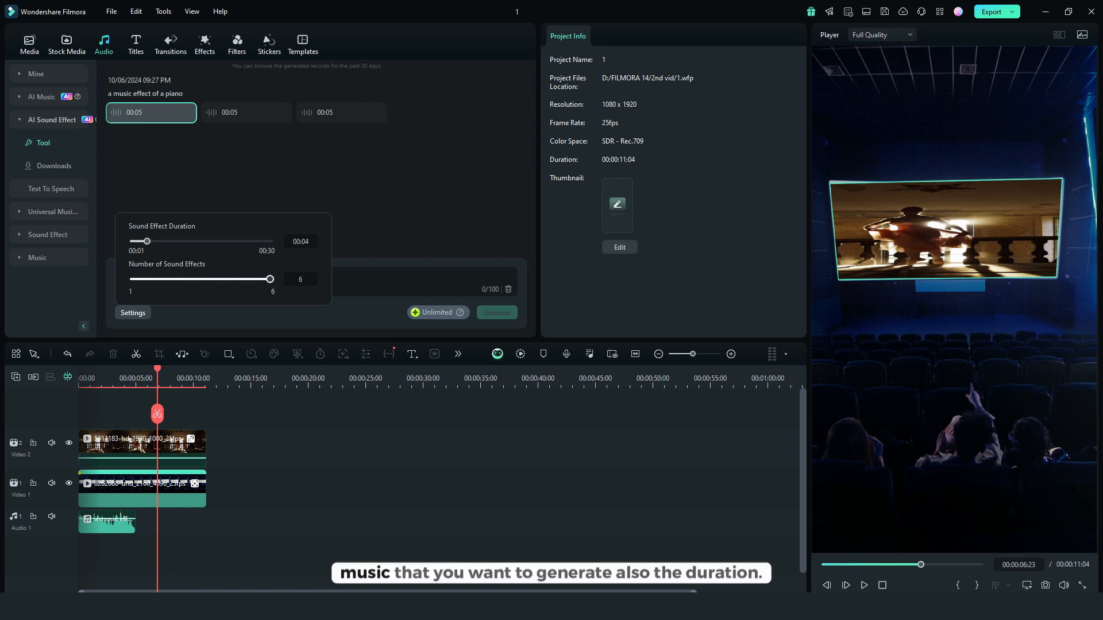
drag(270, 279, 132, 278)
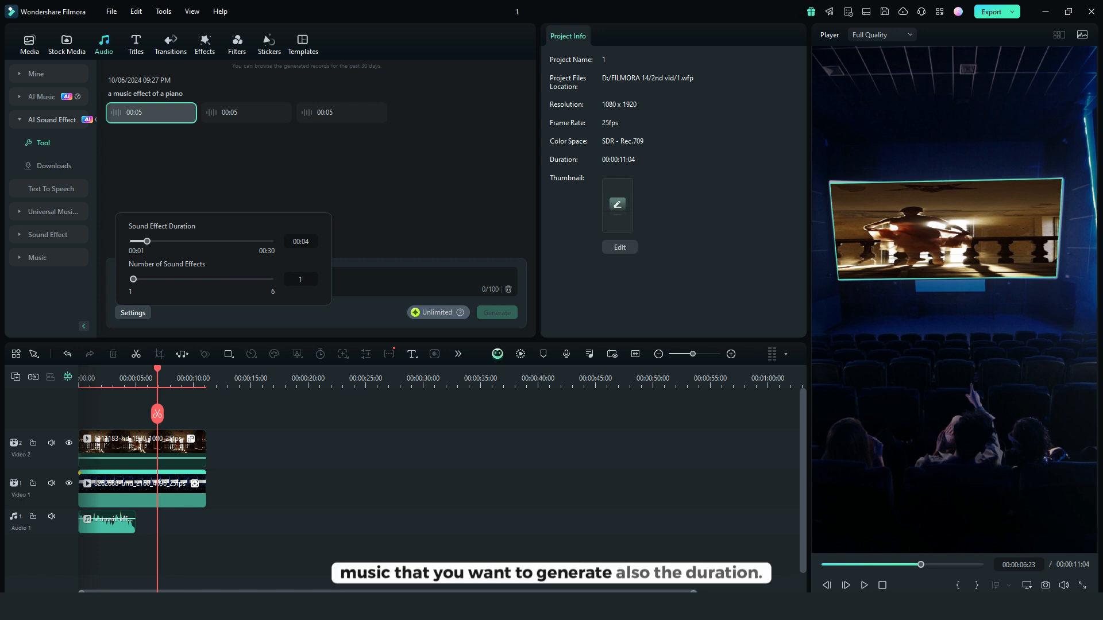
click(132, 312)
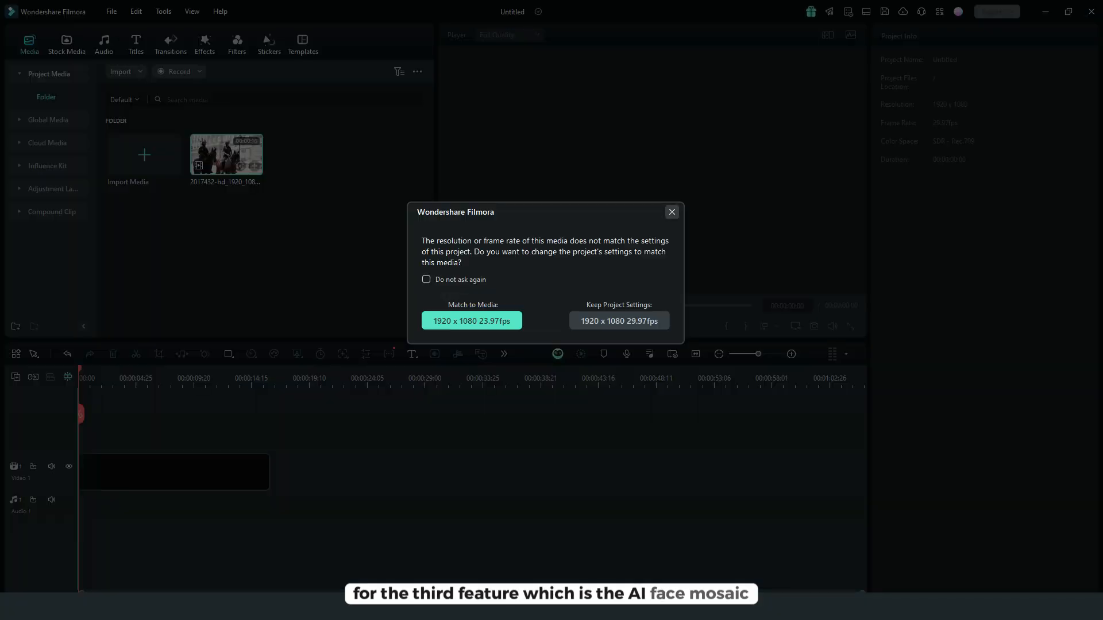
Step: Match the project settings to the street clip and open the Body Effects collection
click(618, 320)
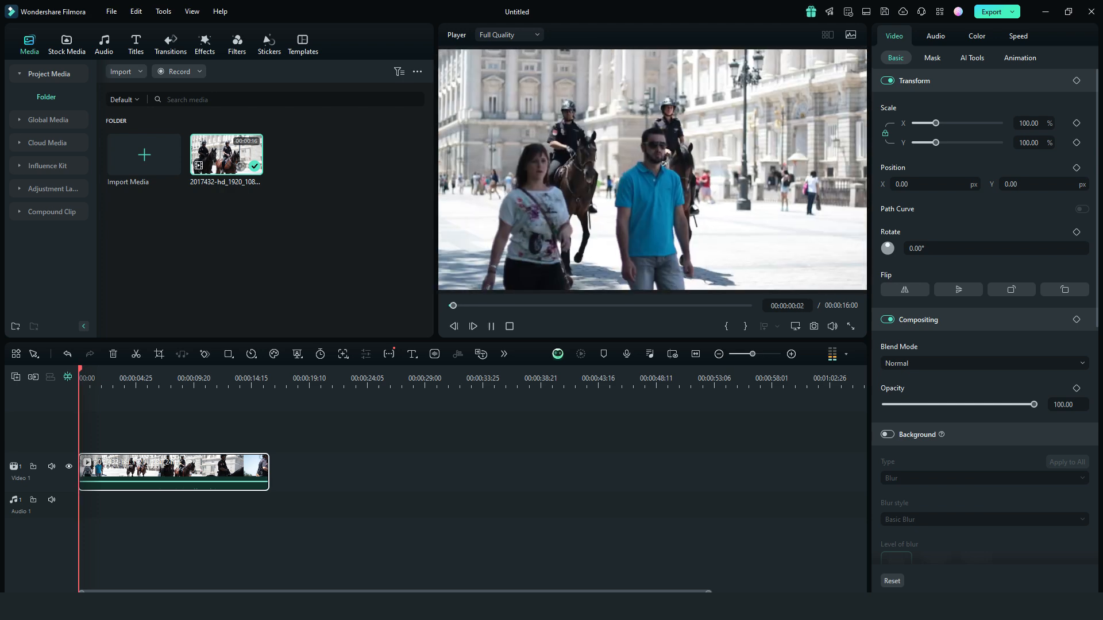
click(473, 325)
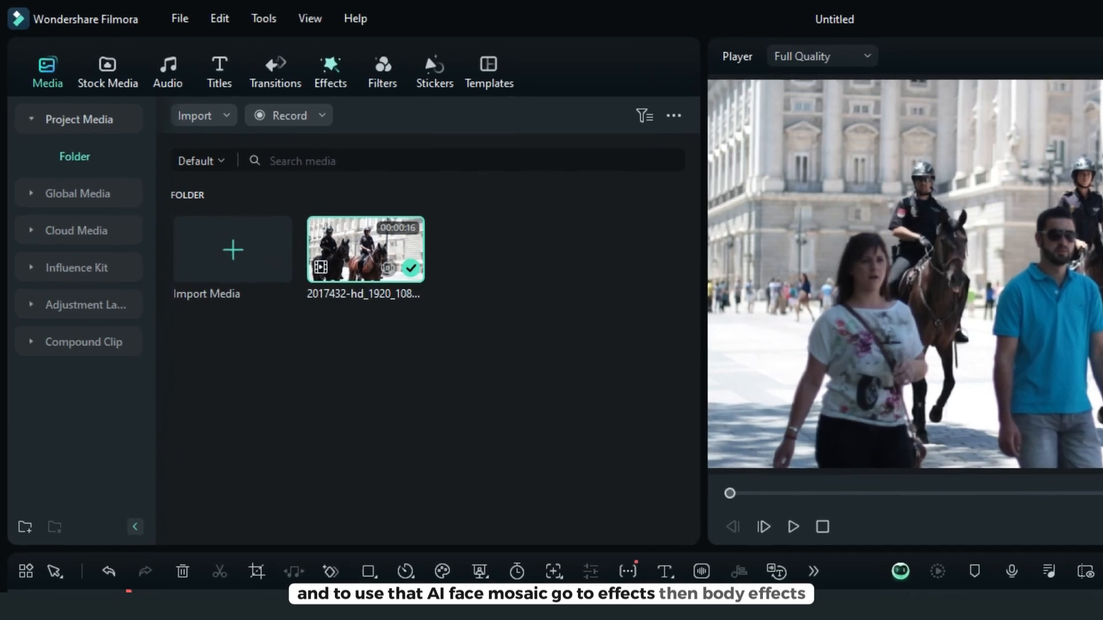
click(329, 72)
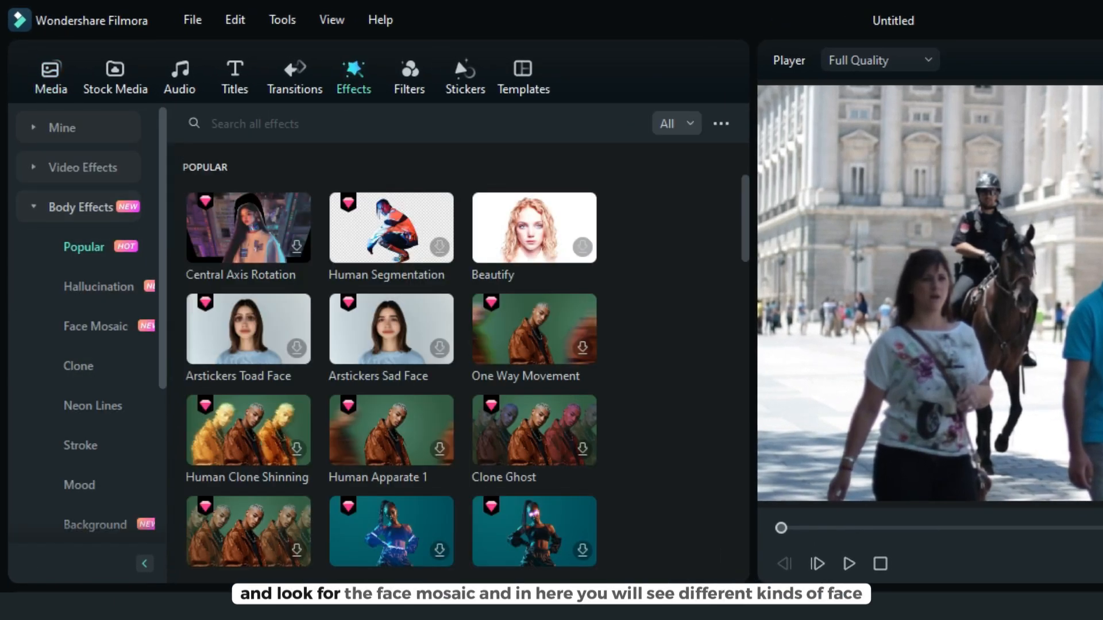
Step: Open the Face Mosaic category and browse its AI blur styles and face stickers
click(96, 326)
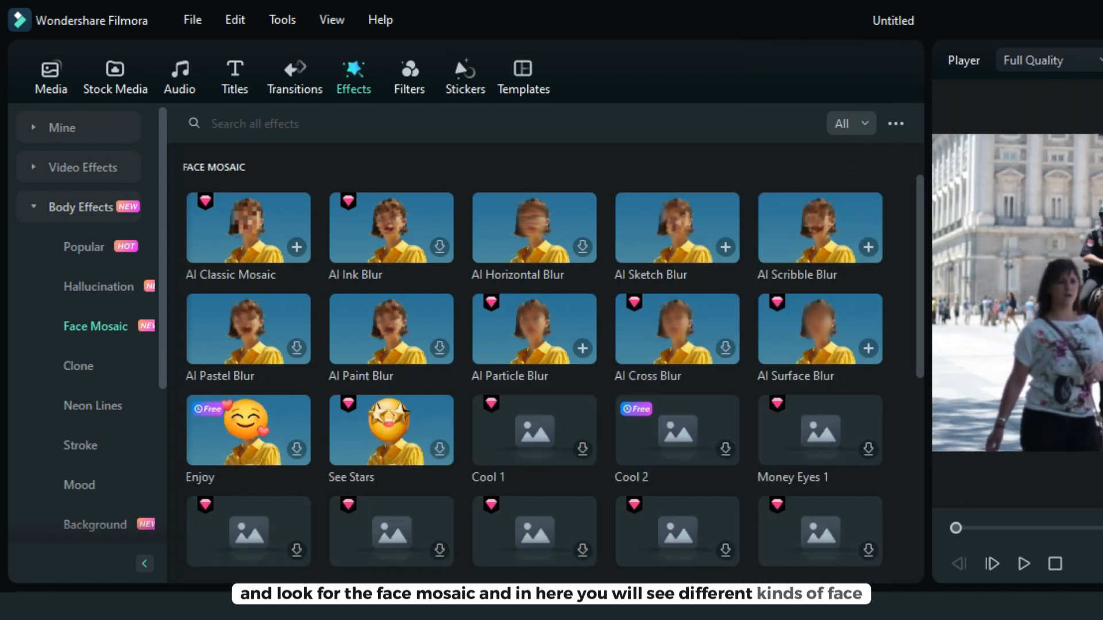
scroll(down, 3)
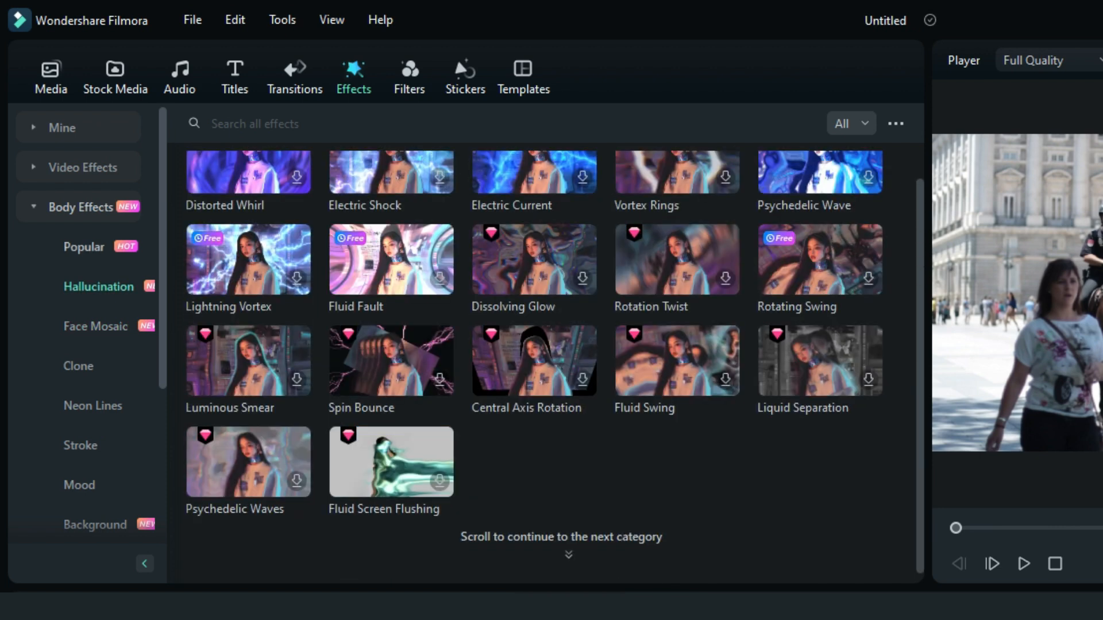
click(97, 326)
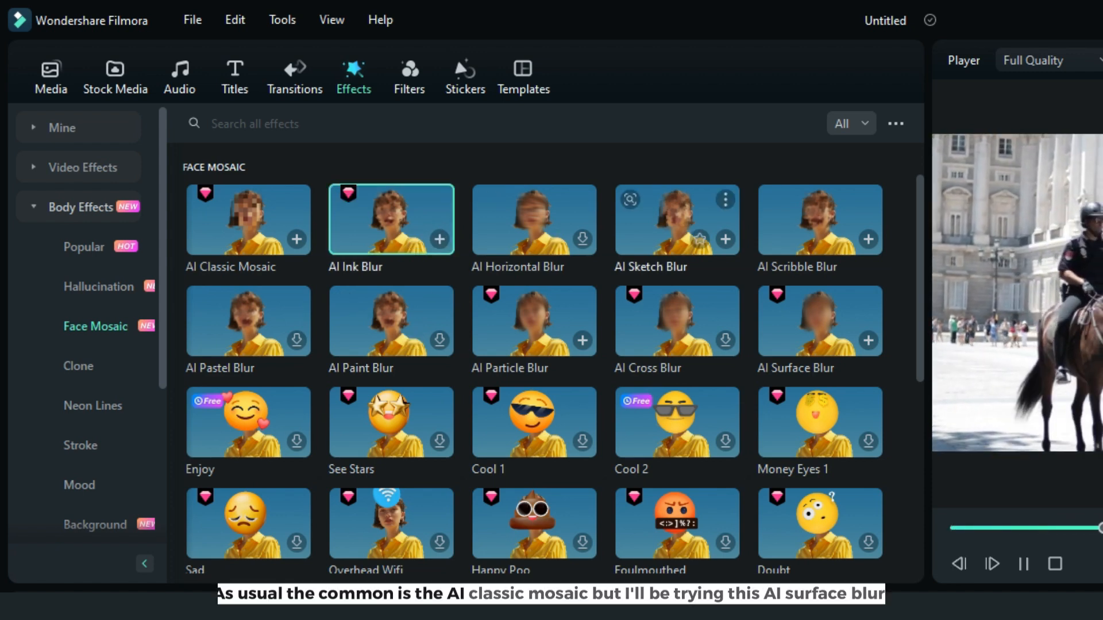
mouse_move(676, 218)
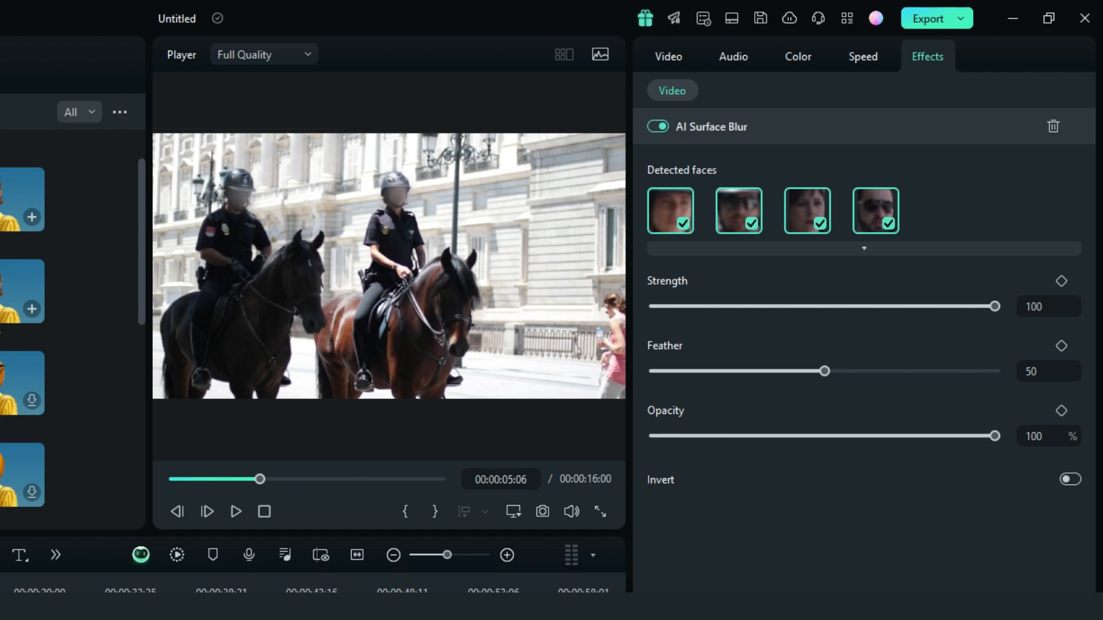
Step: Rewind the clip and untick the two police officers under Detected faces
drag(259, 479, 184, 479)
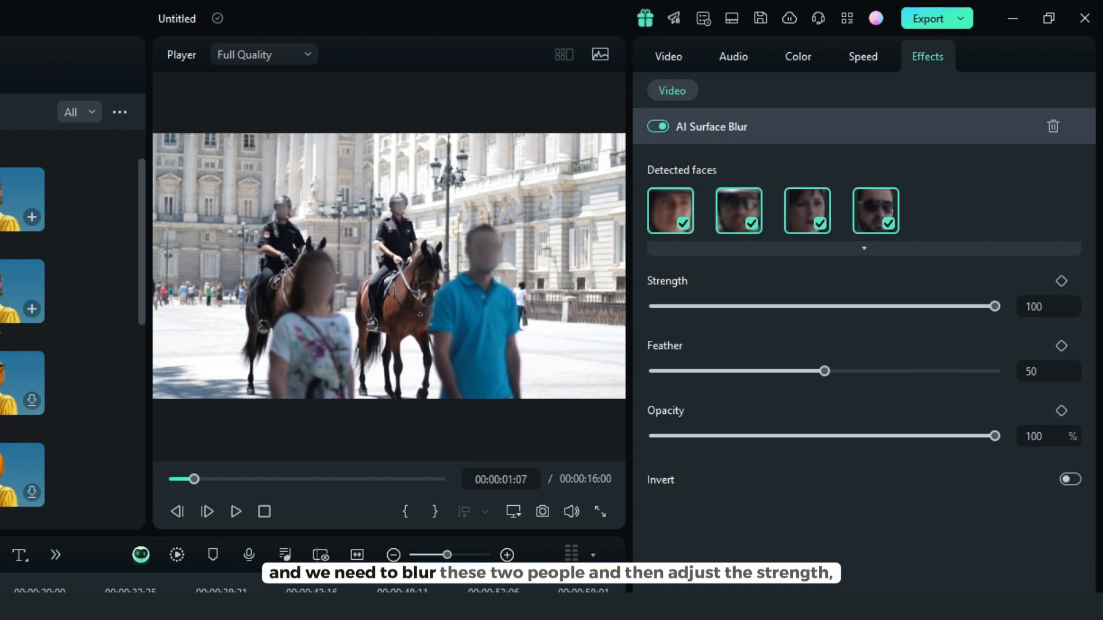
click(752, 225)
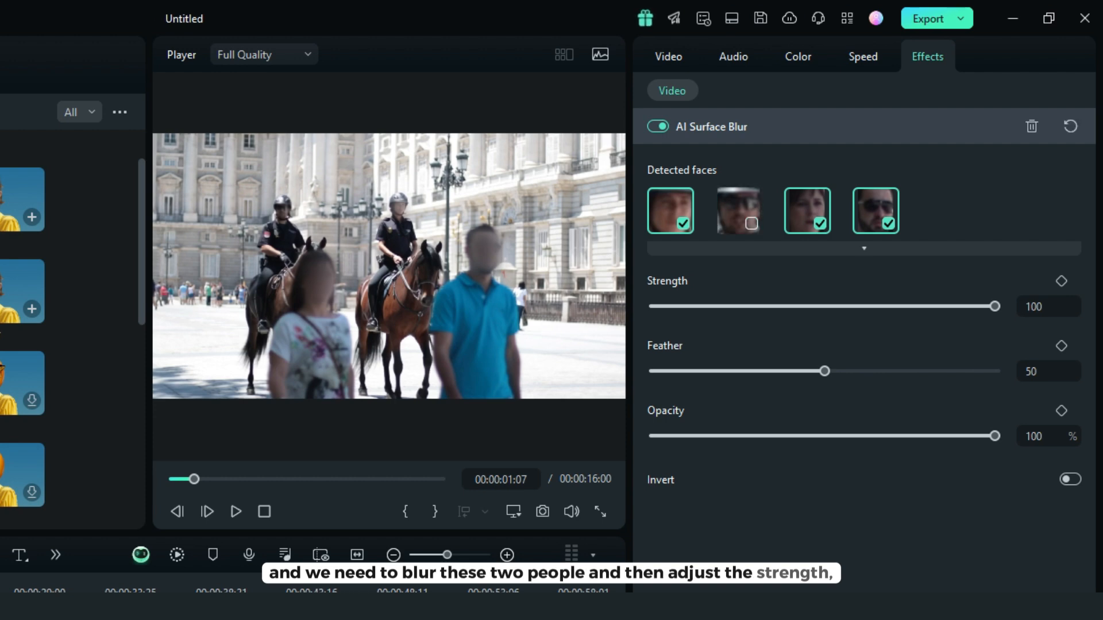
click(669, 211)
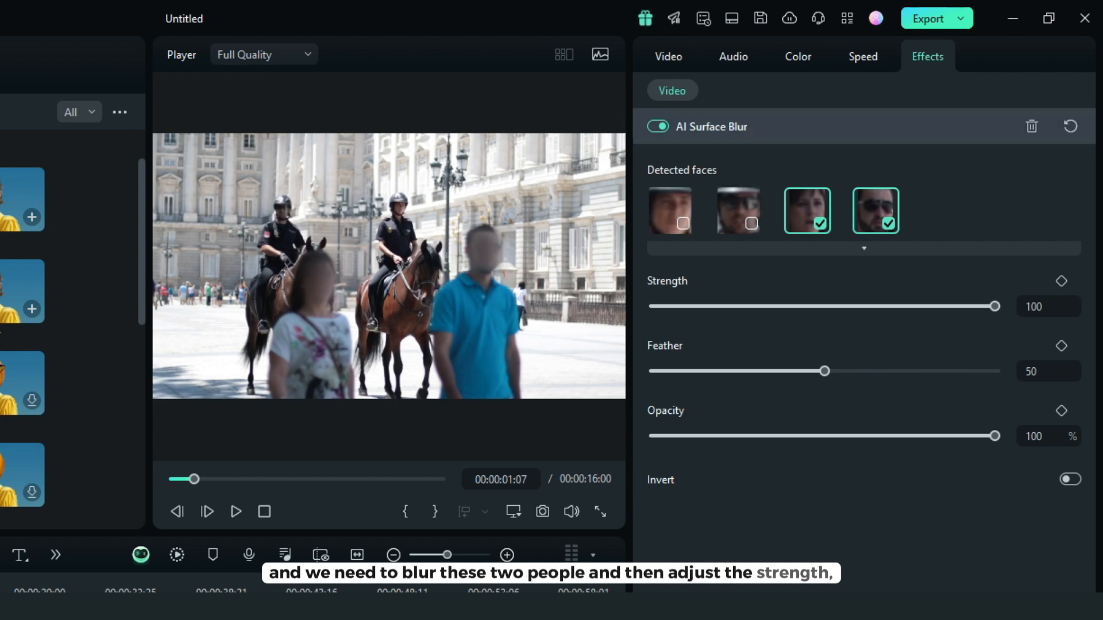
Step: Set blur Strength to 69 and Feather to 53, then play the preview
drag(825, 370, 784, 371)
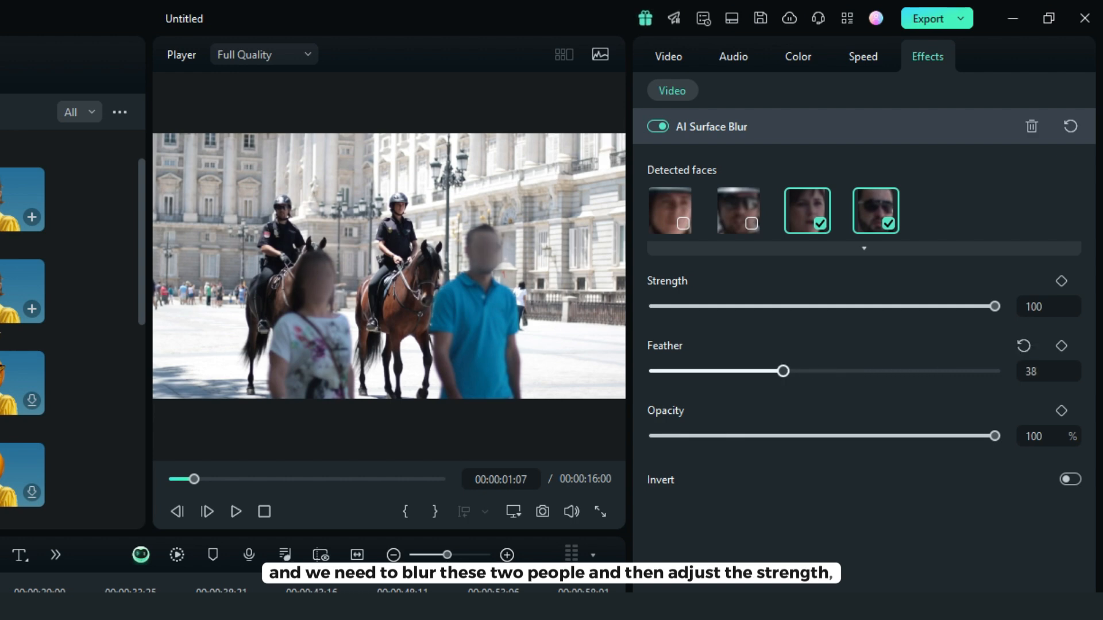
drag(993, 306, 850, 306)
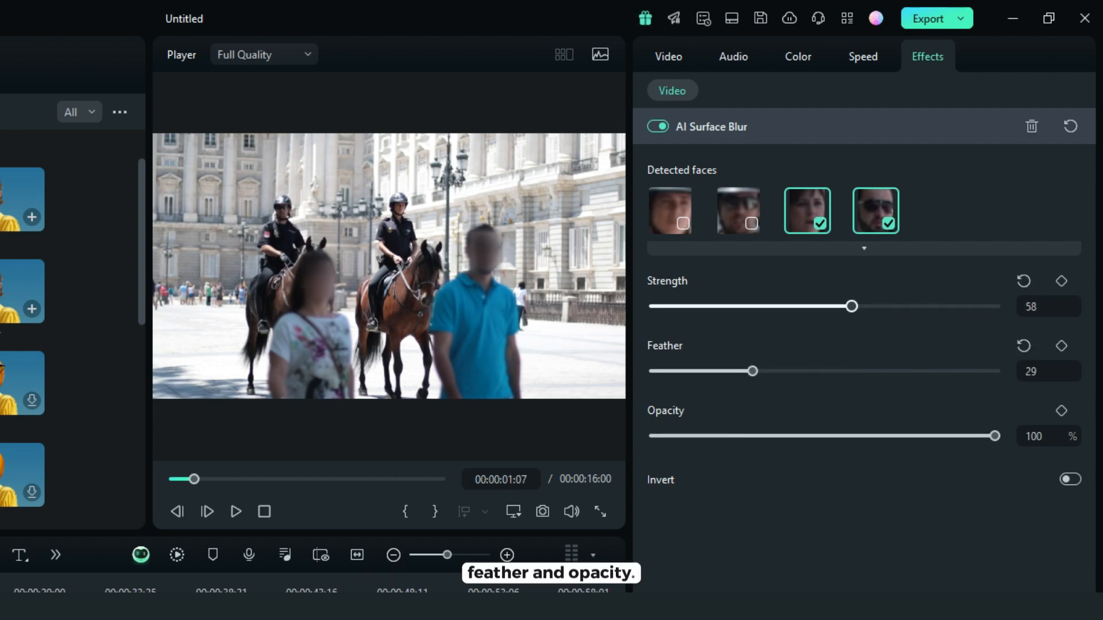
drag(851, 306, 830, 306)
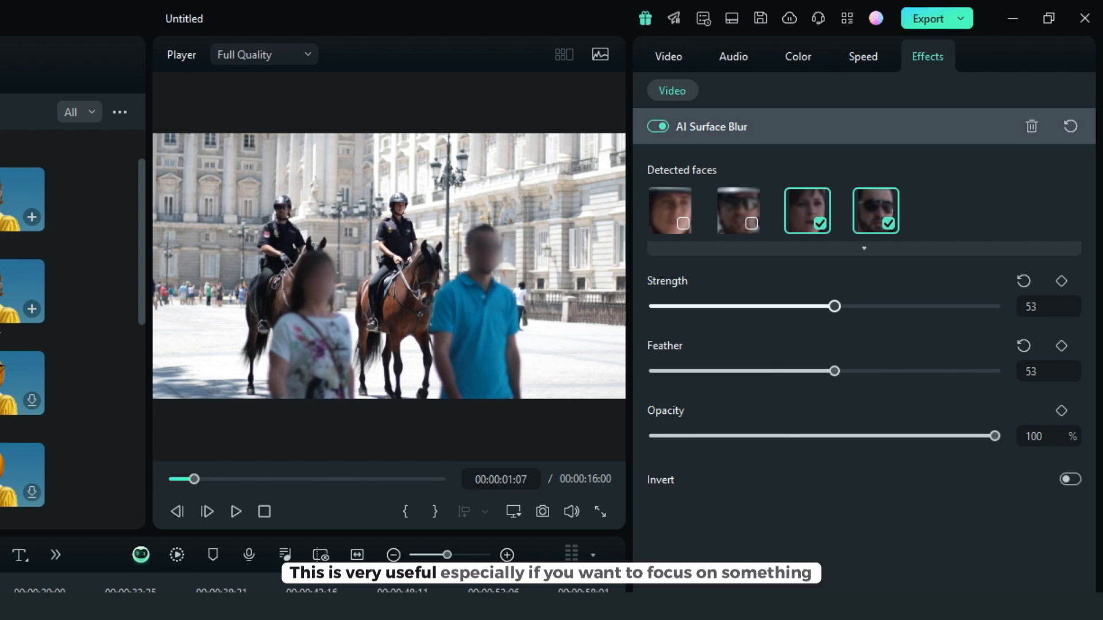
drag(834, 306, 889, 307)
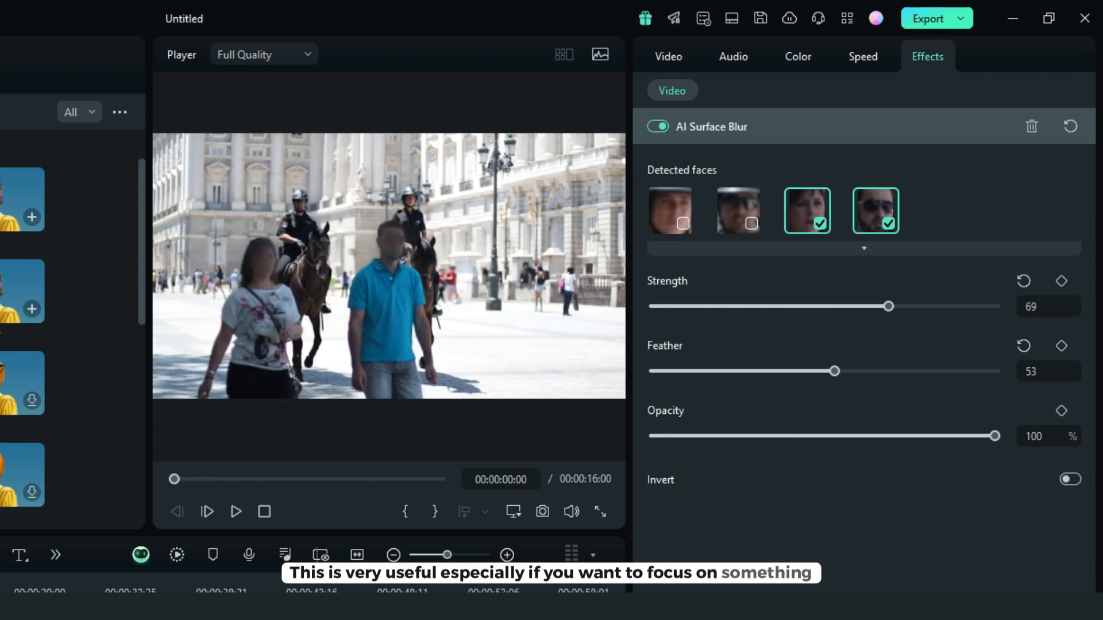
click(235, 511)
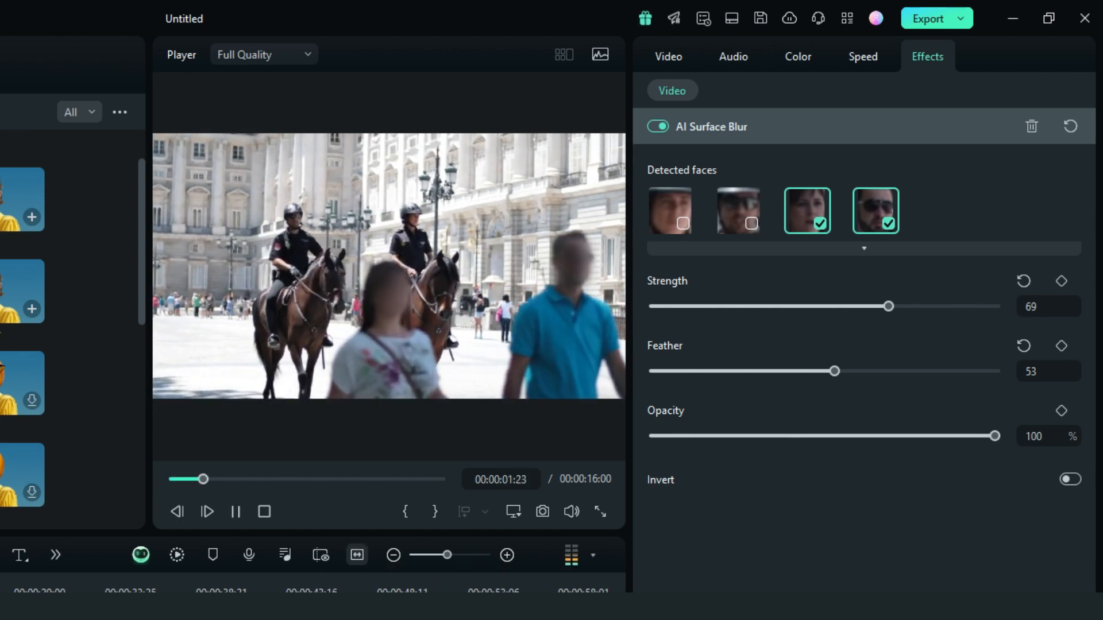